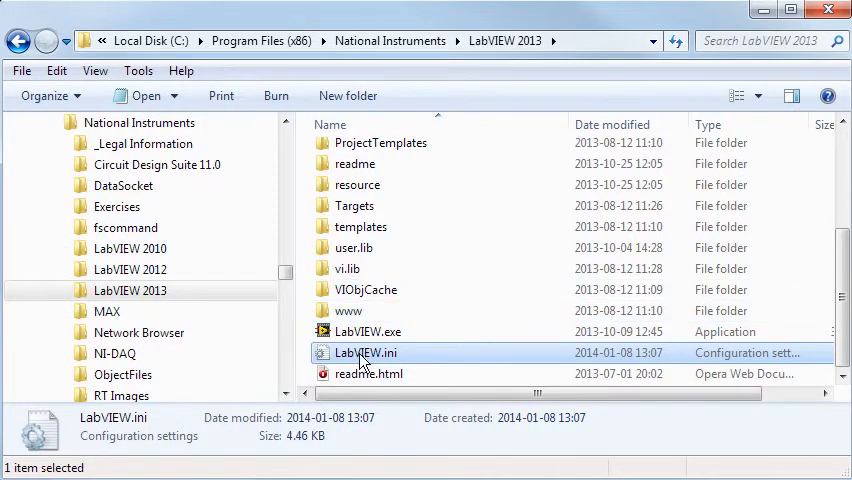
pyautogui.moveTo(478, 206)
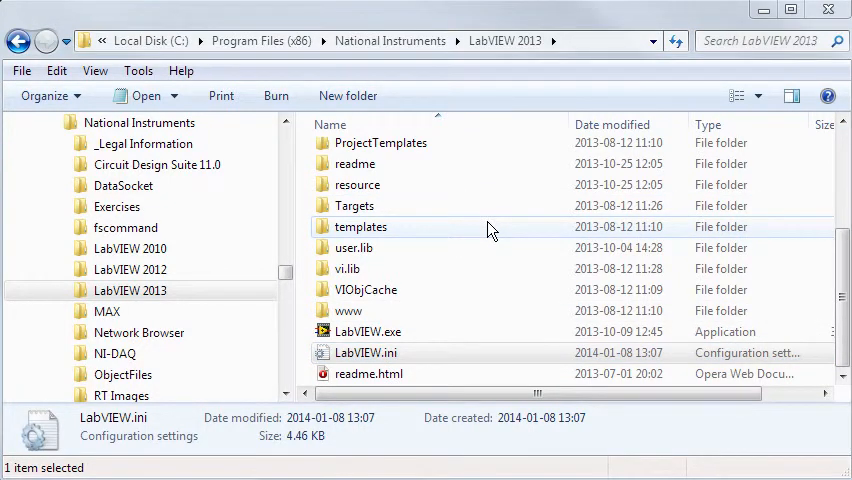
# Step: Adjust the Input String control's display options on the front panel before running
pyautogui.doubleClick(364, 352)
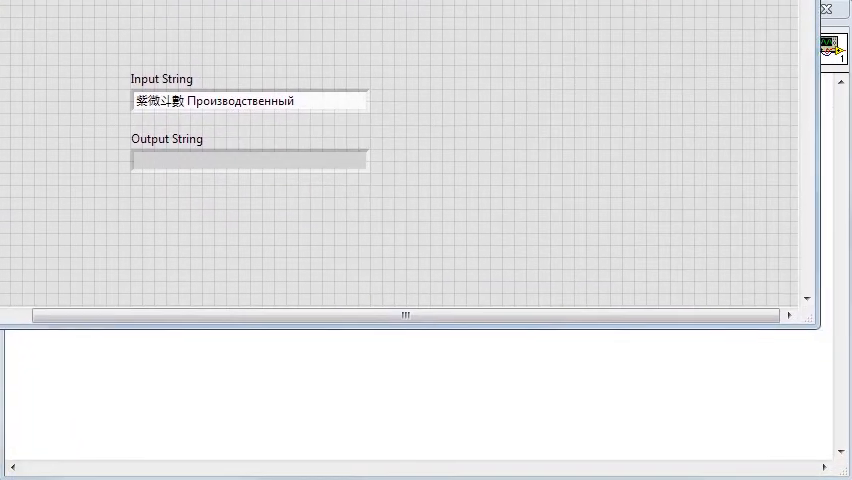
pyautogui.rightClick(250, 100)
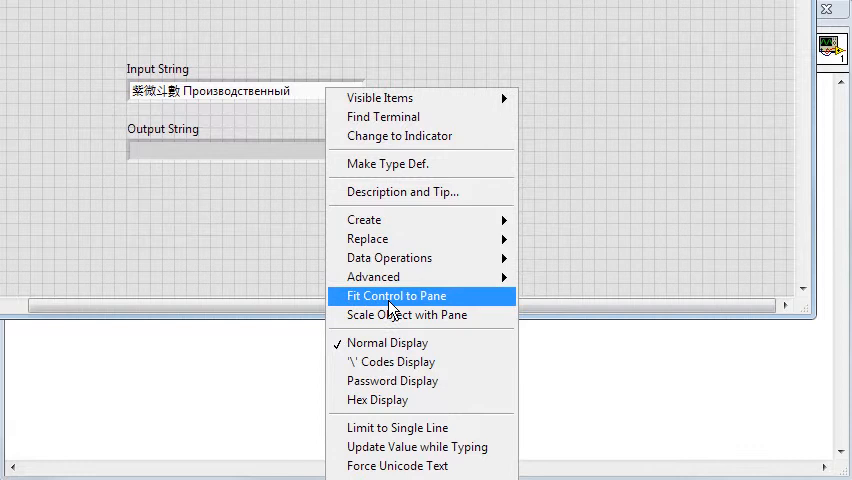
pyautogui.moveTo(396, 466)
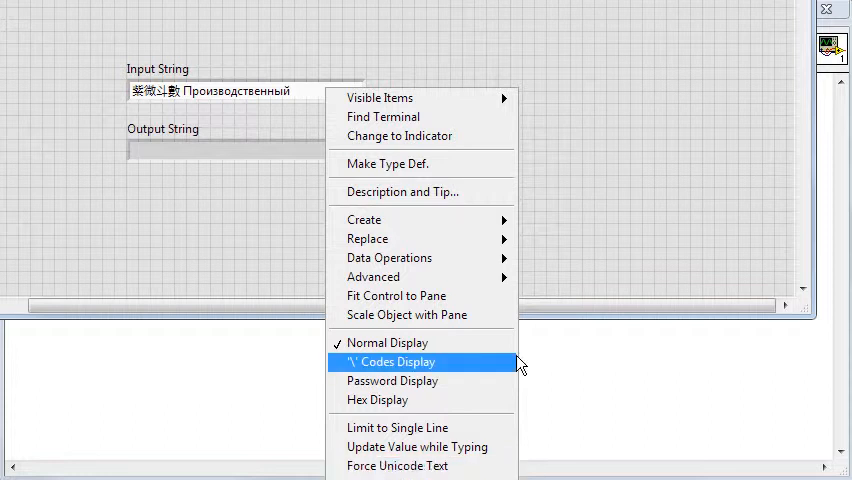
pyautogui.click(390, 362)
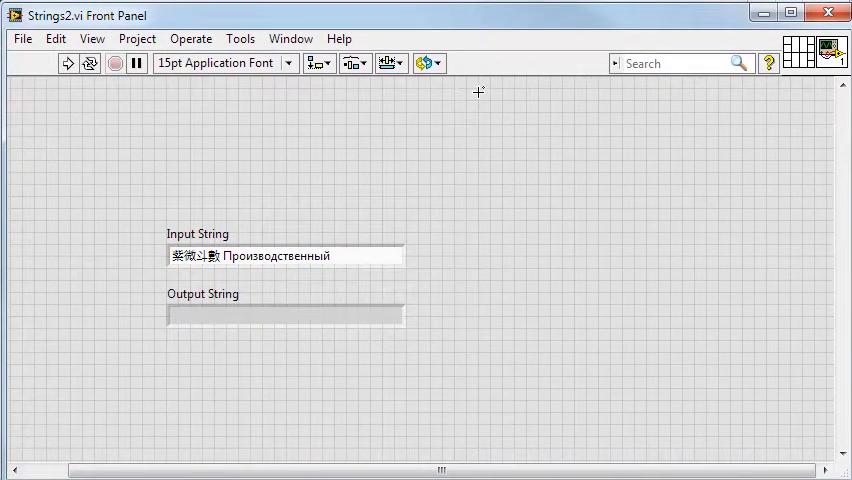
pyautogui.moveTo(160, 106)
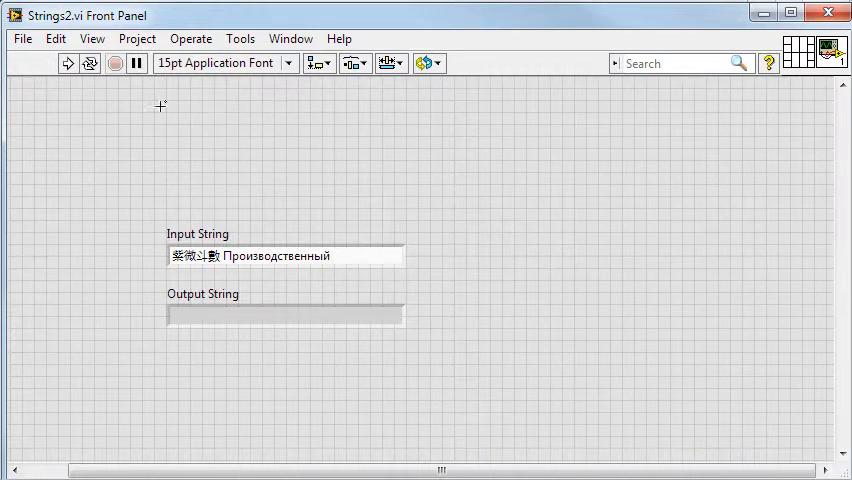
pyautogui.click(284, 256)
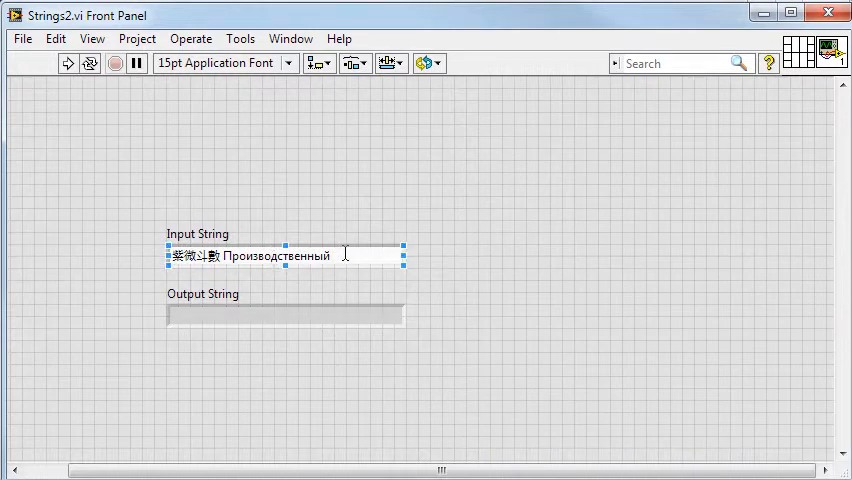
pyautogui.moveTo(208, 200)
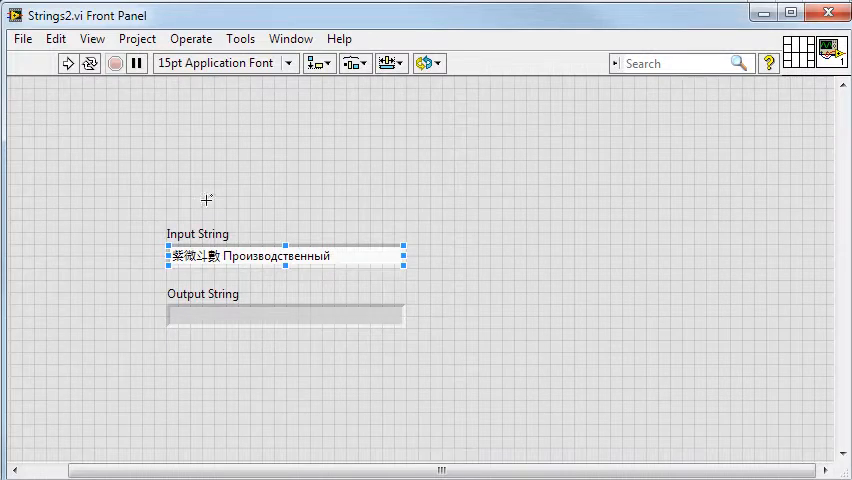
pyautogui.click(68, 64)
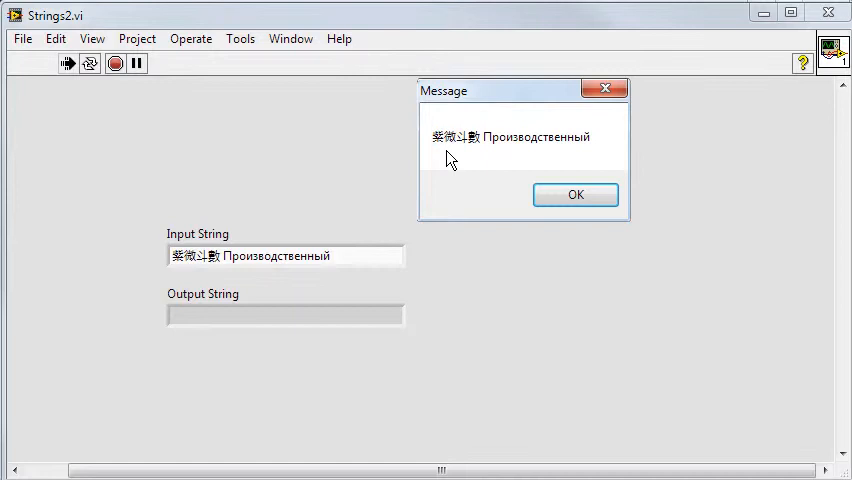
# Step: Dismiss the DLL's message dialog showing the Chinese and Russian input text
pyautogui.click(576, 194)
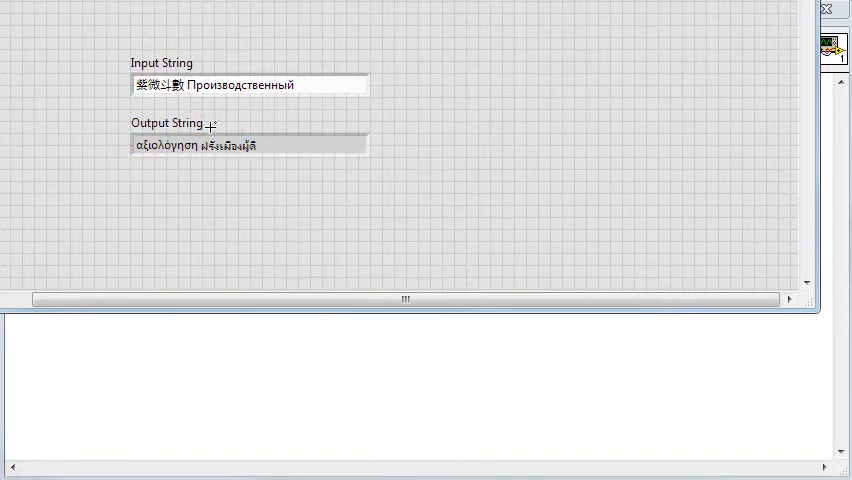
# Step: Insert the Latin letters 'a b c d e' between the Chinese and Russian words
pyautogui.write('a b')
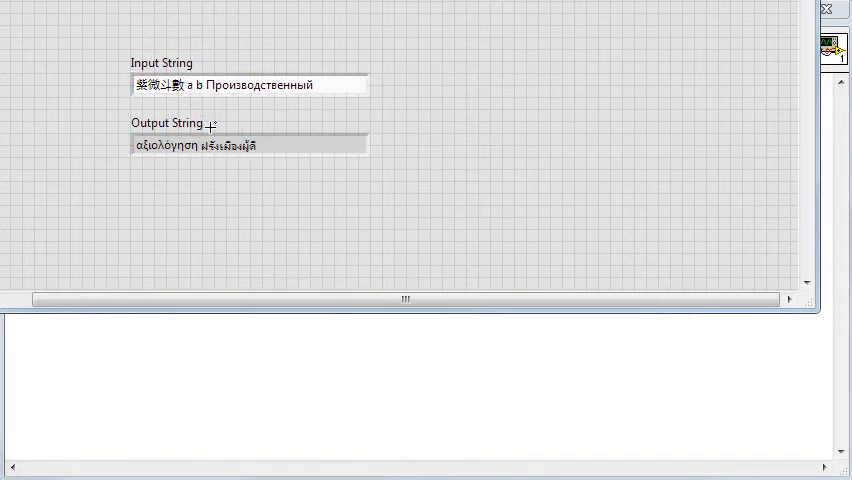
pyautogui.write('c d e')
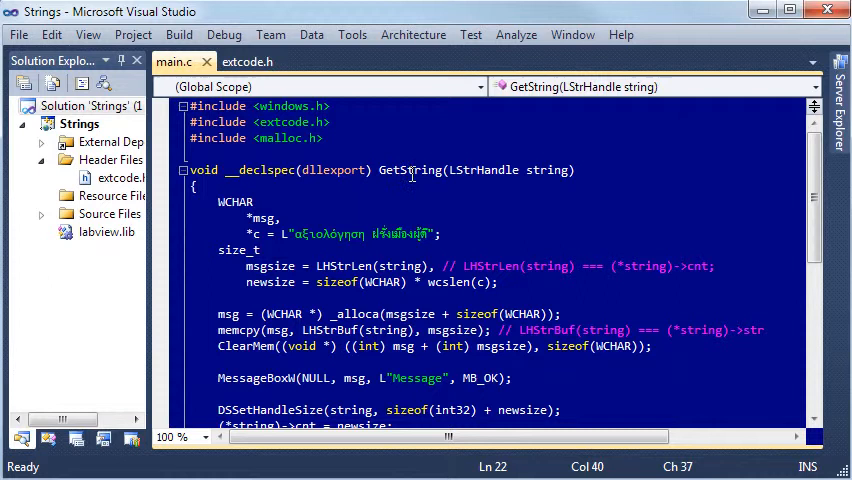
pyautogui.moveTo(418, 250)
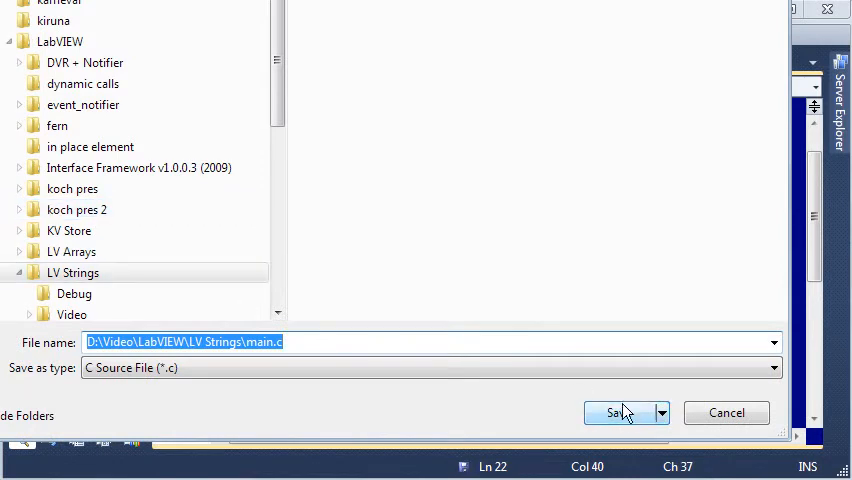
# Step: Save main.c with encoding, confirming replacement of the existing file
pyautogui.click(660, 412)
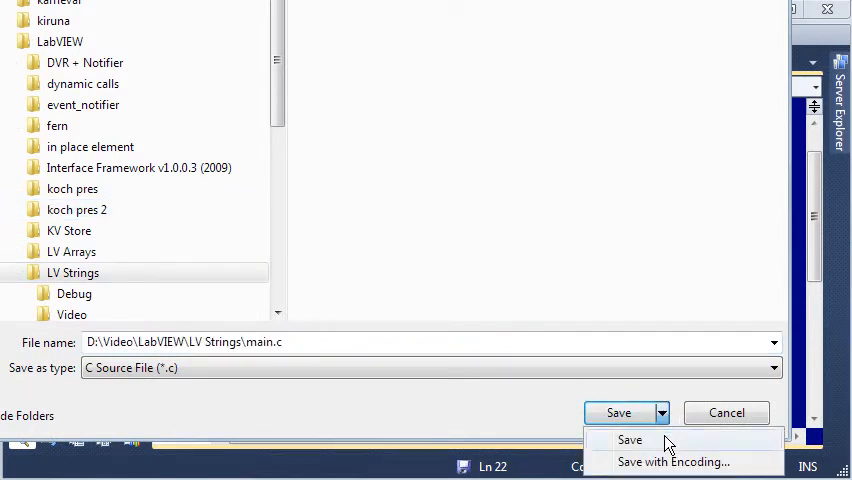
pyautogui.click(628, 440)
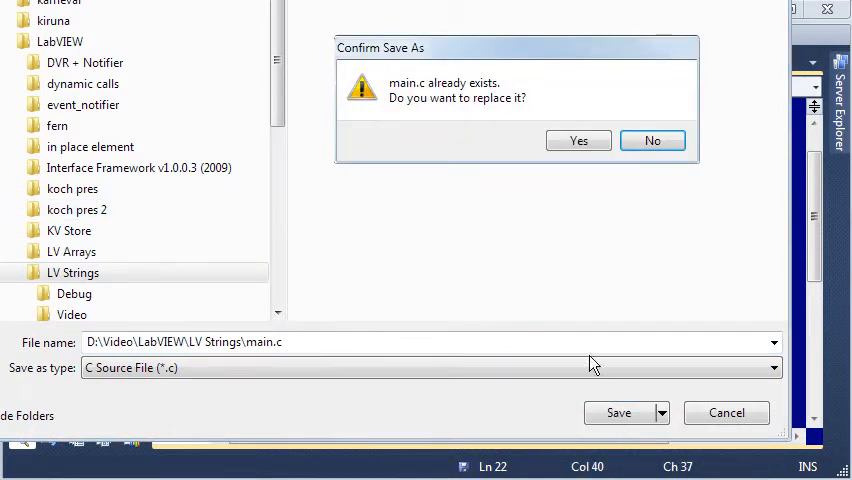
pyautogui.click(578, 140)
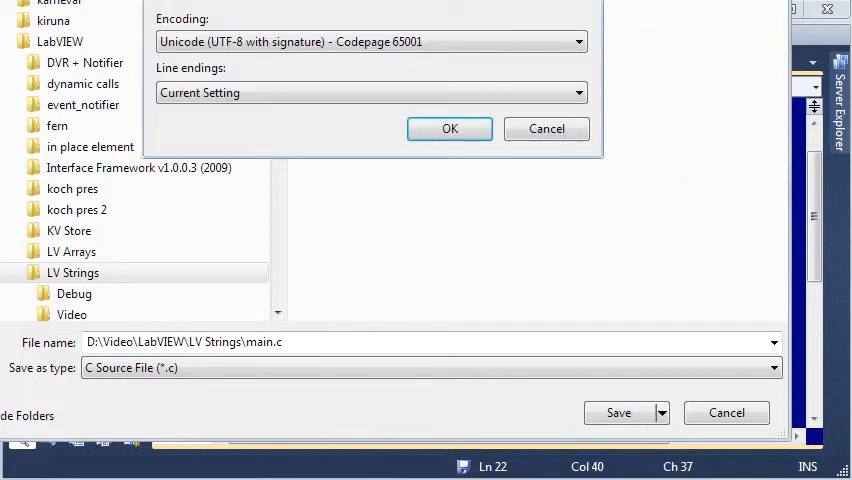
pyautogui.moveTo(222, 72)
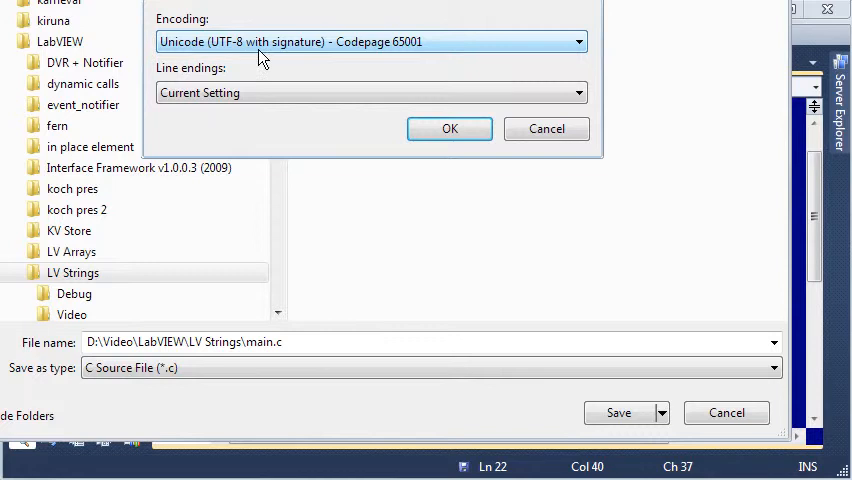
pyautogui.moveTo(336, 60)
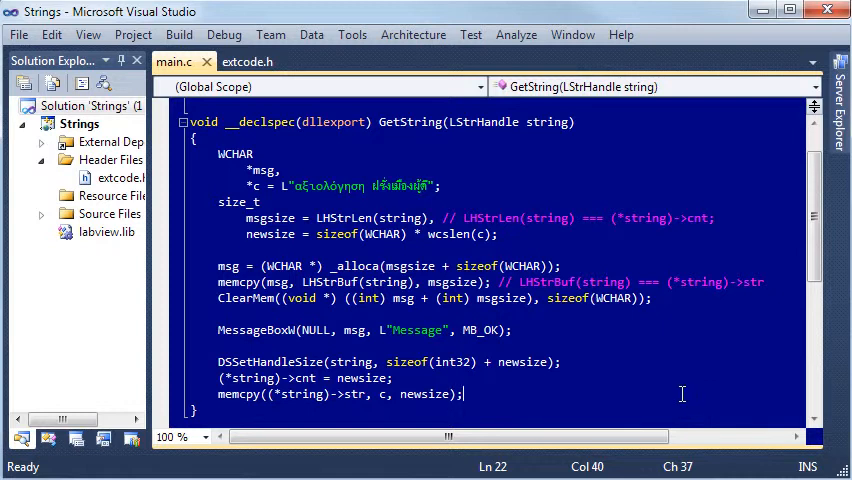
pyautogui.moveTo(596, 352)
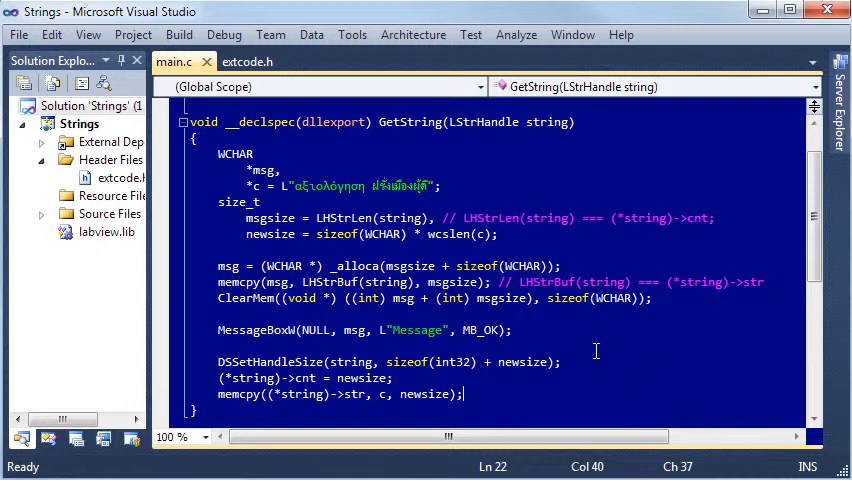
pyautogui.moveTo(560, 342)
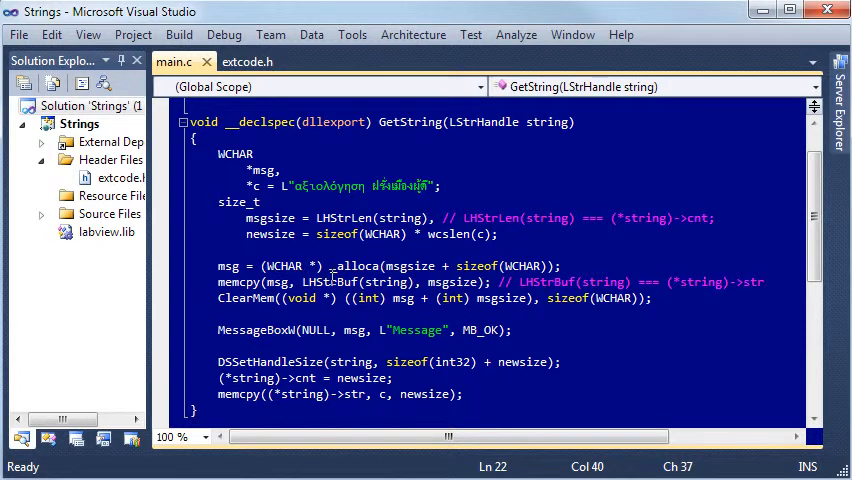
pyautogui.moveTo(576, 272)
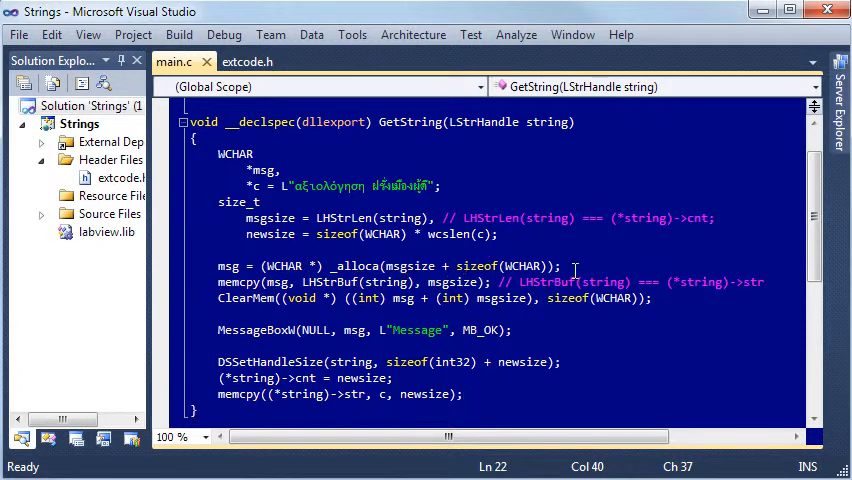
pyautogui.moveTo(244, 280)
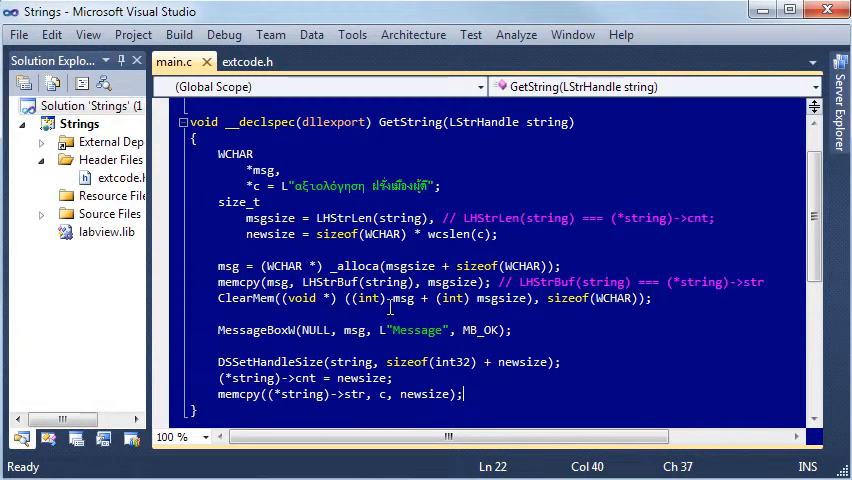
pyautogui.moveTo(644, 338)
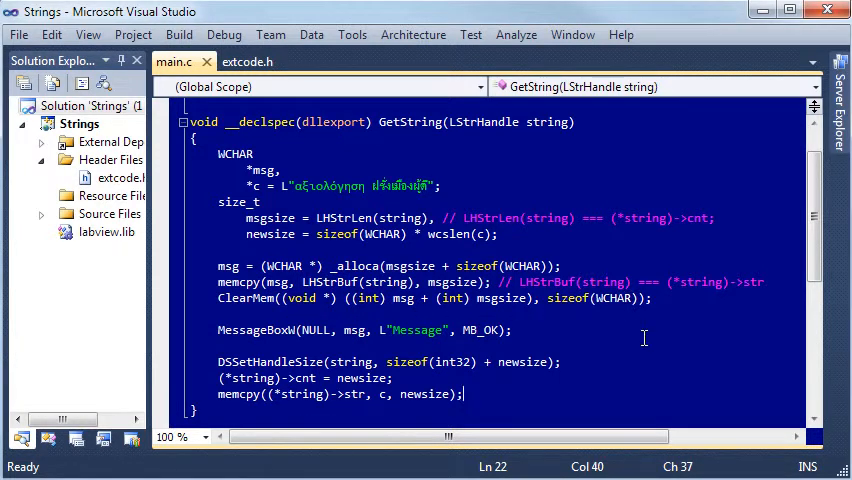
pyautogui.click(264, 298)
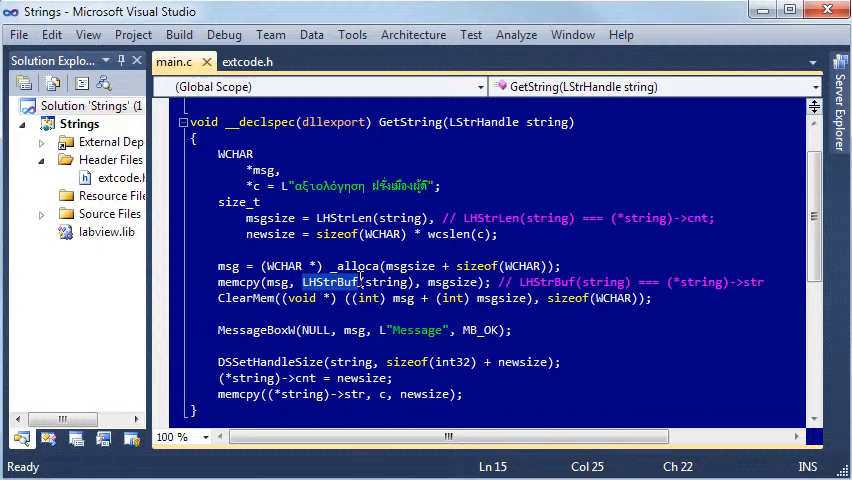
pyautogui.moveTo(192, 386)
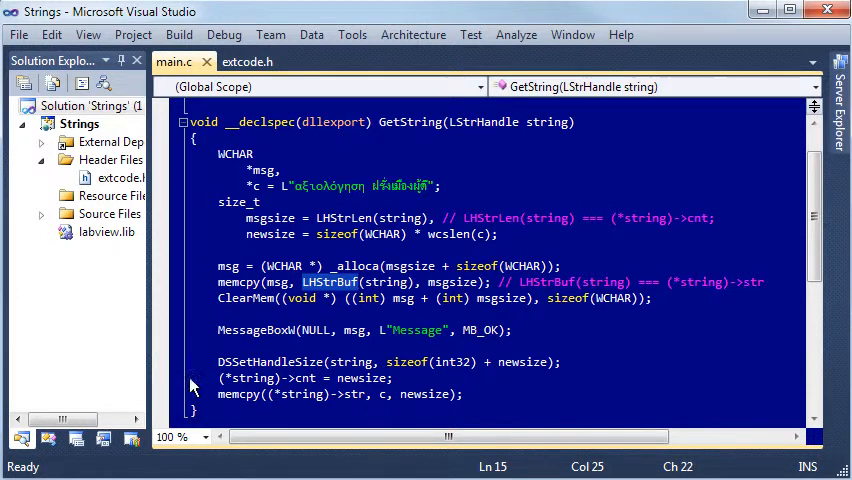
pyautogui.click(192, 378)
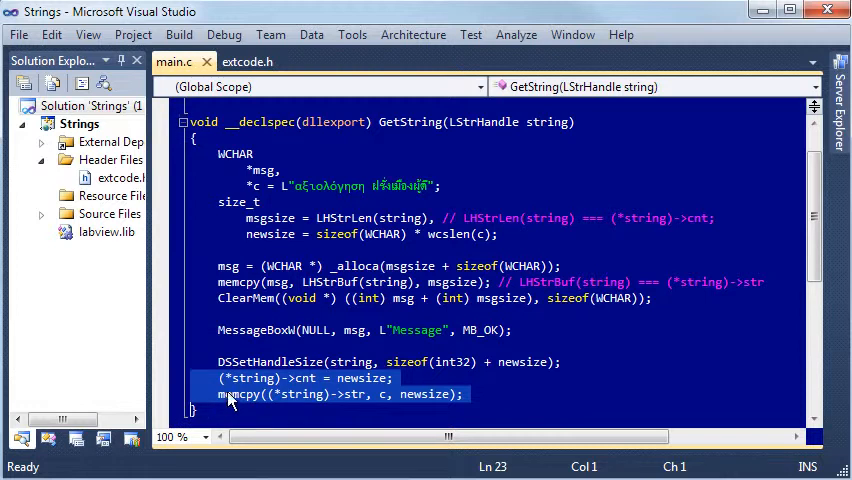
pyautogui.moveTo(460, 404)
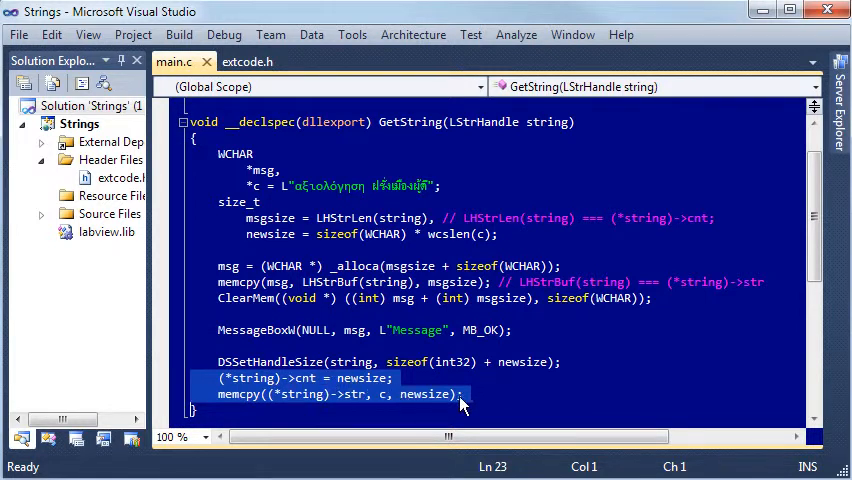
pyautogui.click(464, 394)
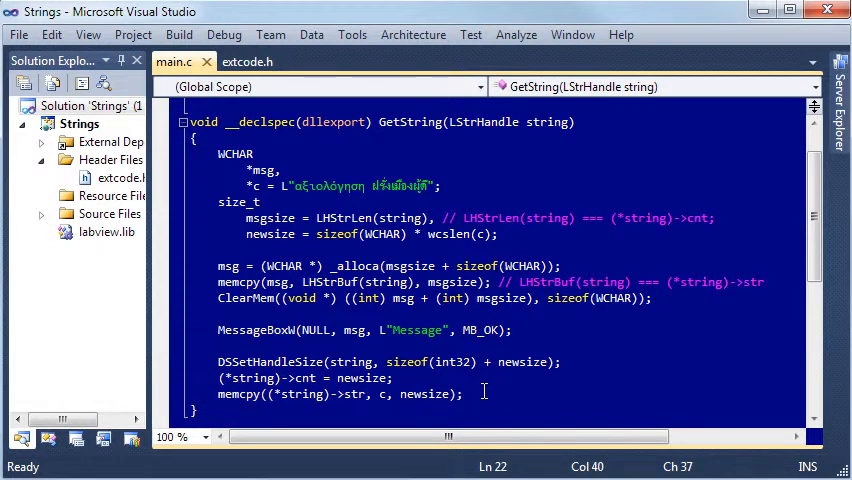